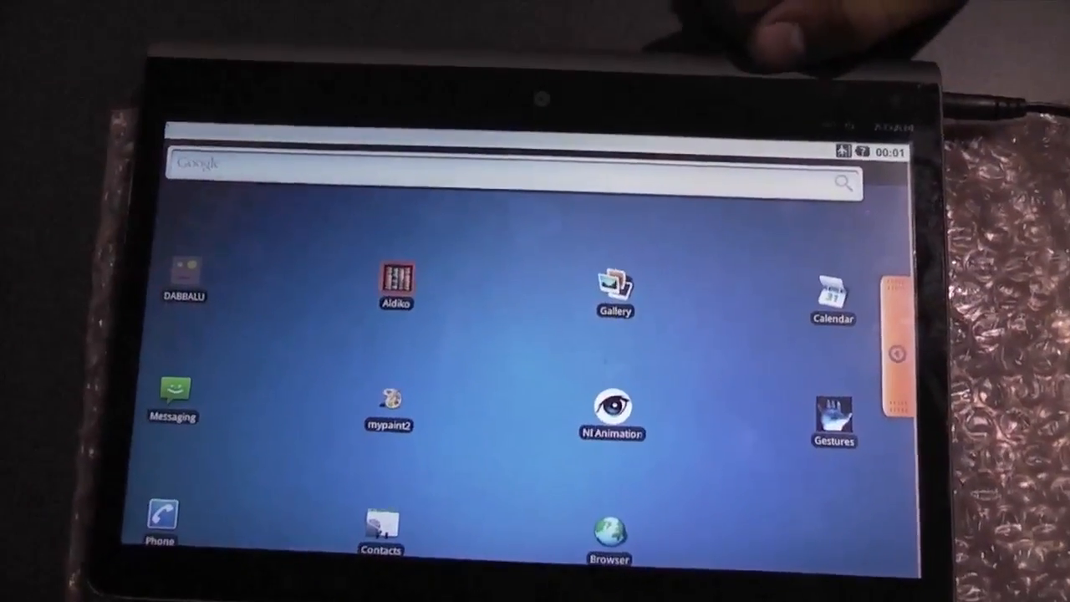
- Launch Aldiko from the home screen to open the H. G. Wells book
click(393, 285)
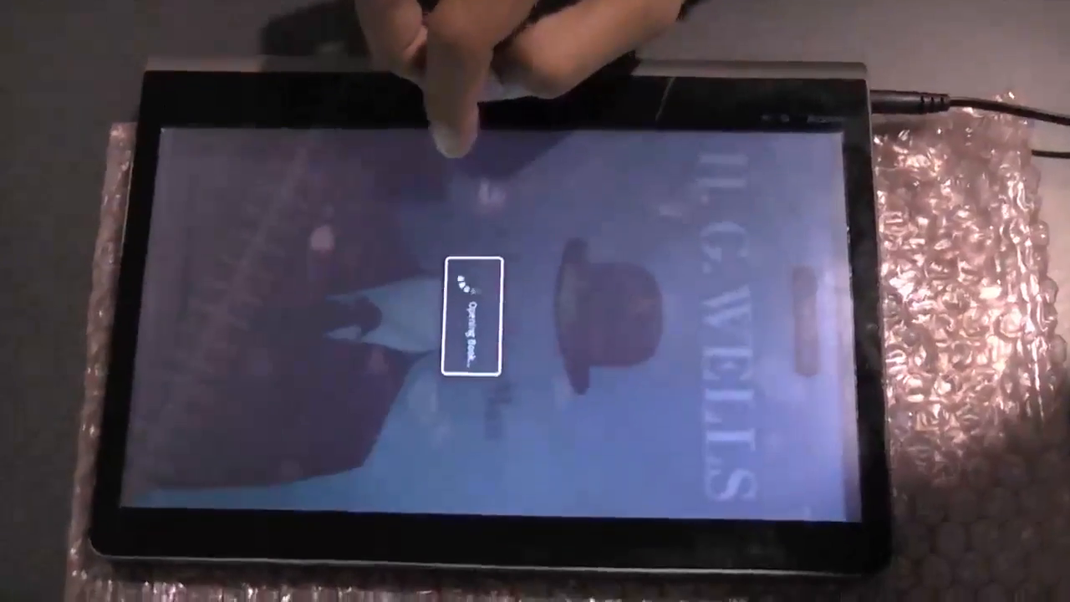